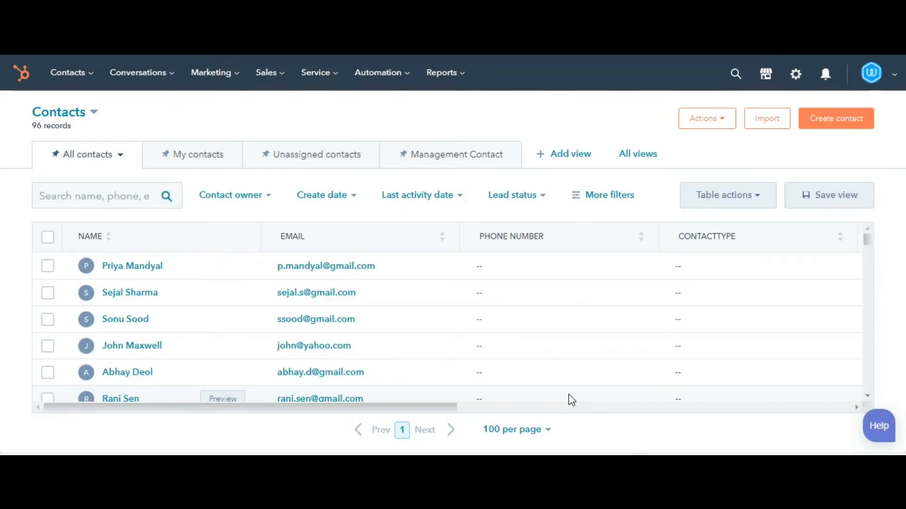
{"action": "mouse_move", "coordinate": [88, 236]}
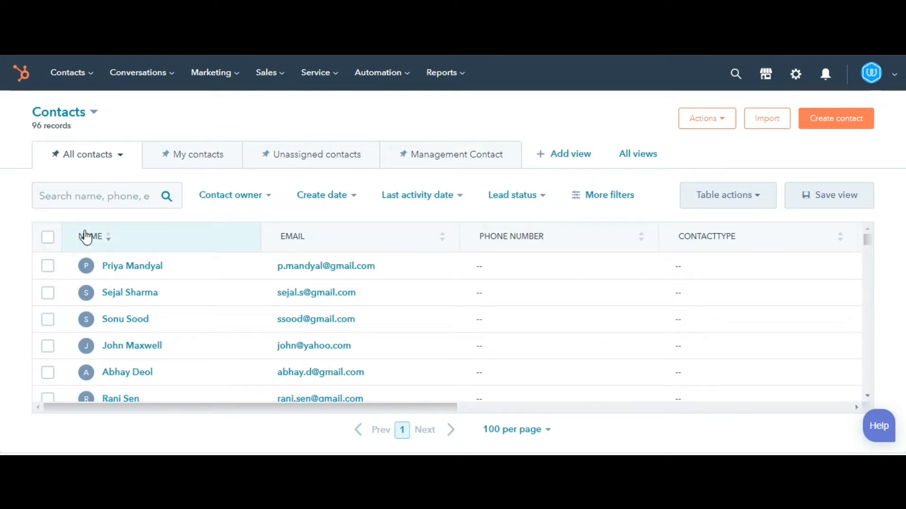
Open the Contacts navigation menu and choose Companies
{"action": "left_click", "coordinate": [68, 73]}
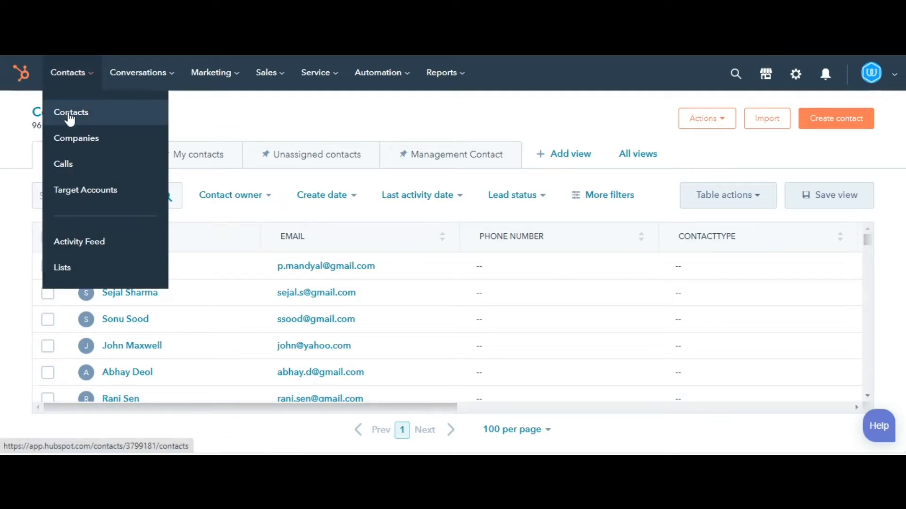
{"action": "left_click", "coordinate": [70, 111]}
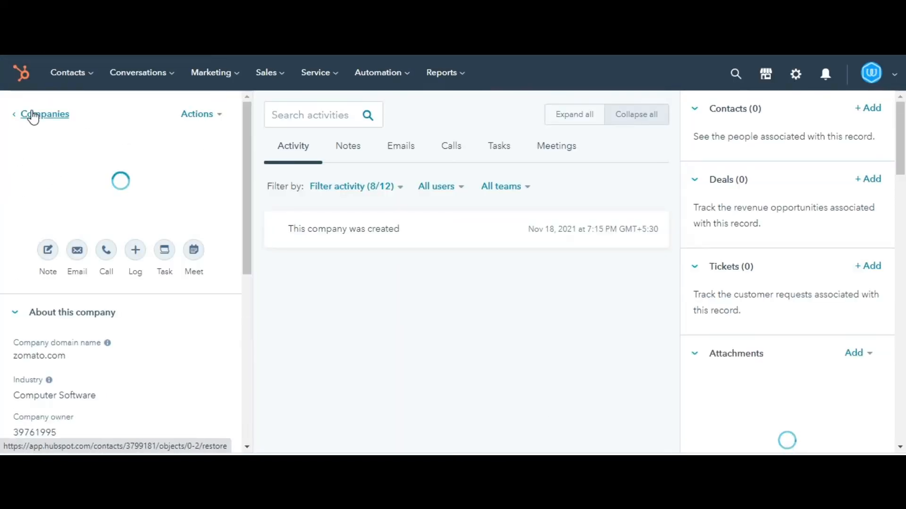
Go back to the Companies list showing Zomato first, then start a company search
{"action": "left_click", "coordinate": [44, 114]}
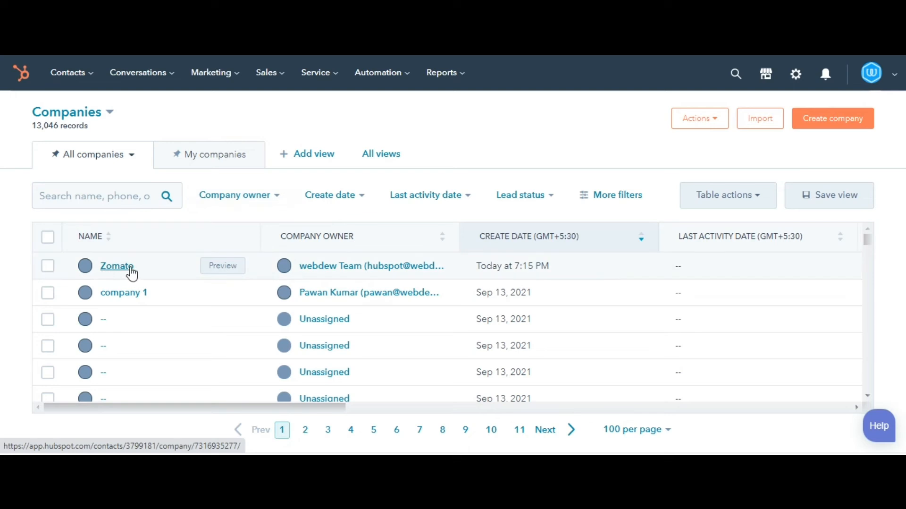
{"action": "left_click", "coordinate": [99, 195]}
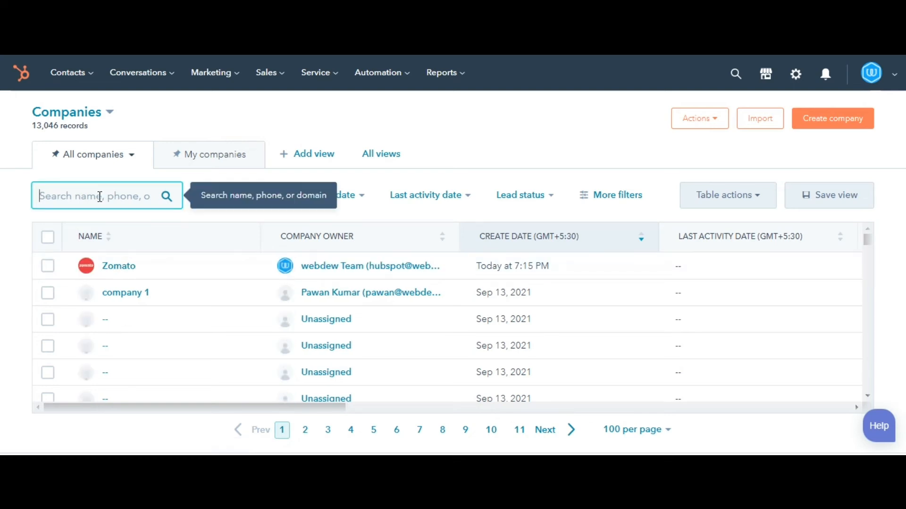